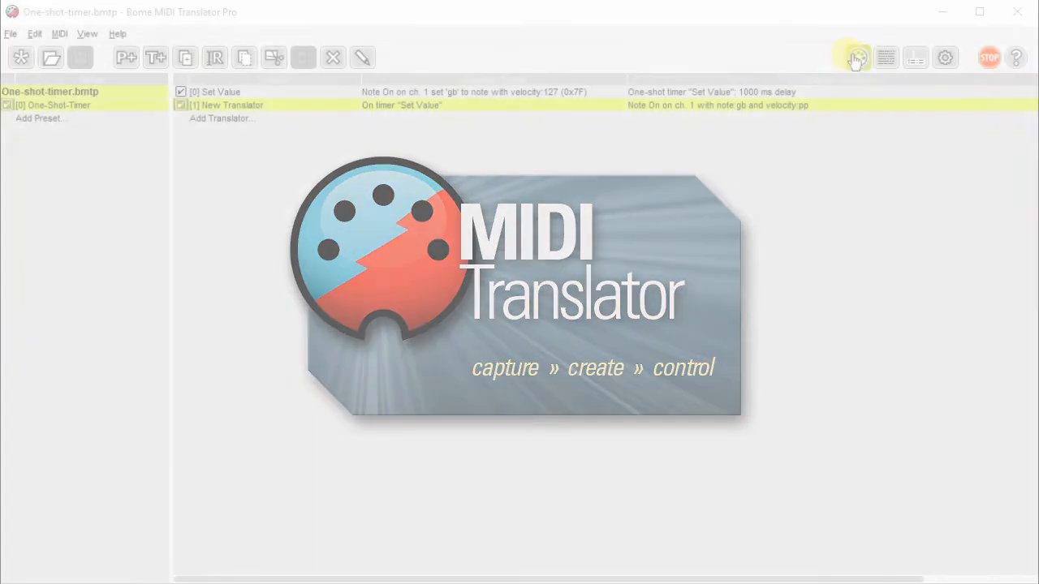
- Dismiss the splash screen to reveal the Set Value translator's Note On trigger and ga=ga+1 rule
left_click(858, 57)
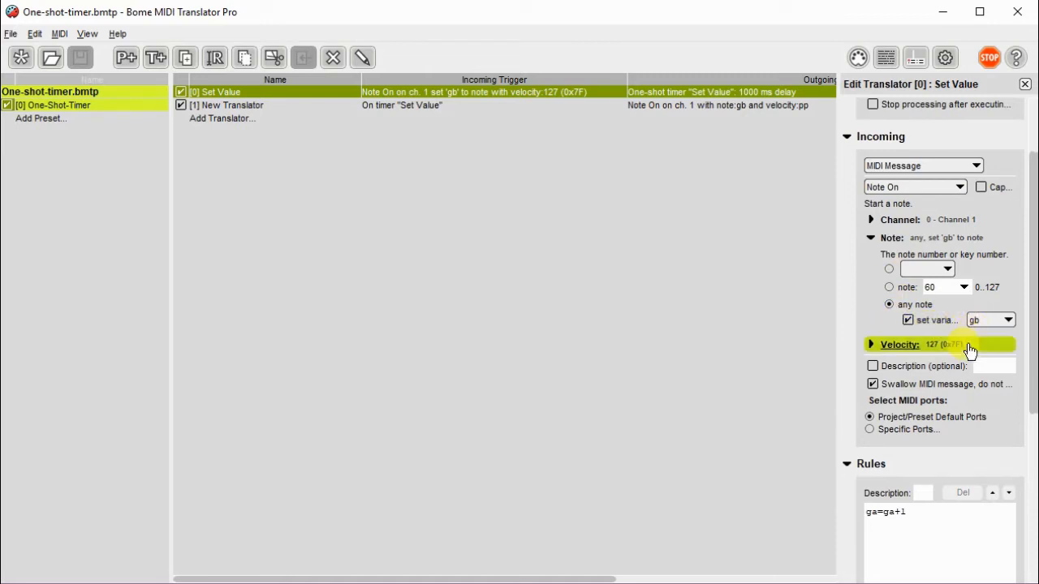
- Collapse Set Value's Rules and Incoming sections to show the one-shot 1000 ms timer
left_click(915, 512)
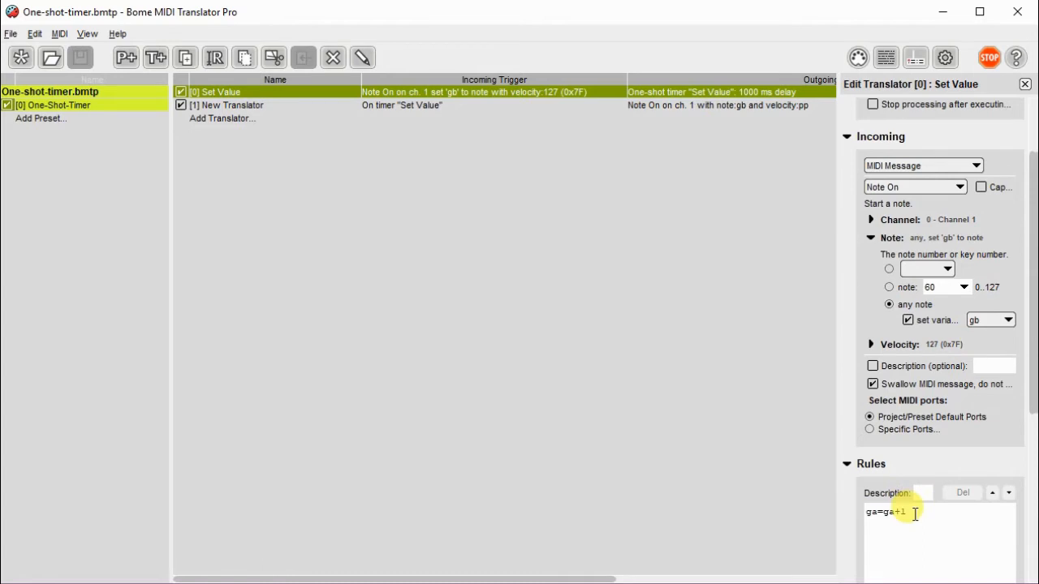
left_click(847, 464)
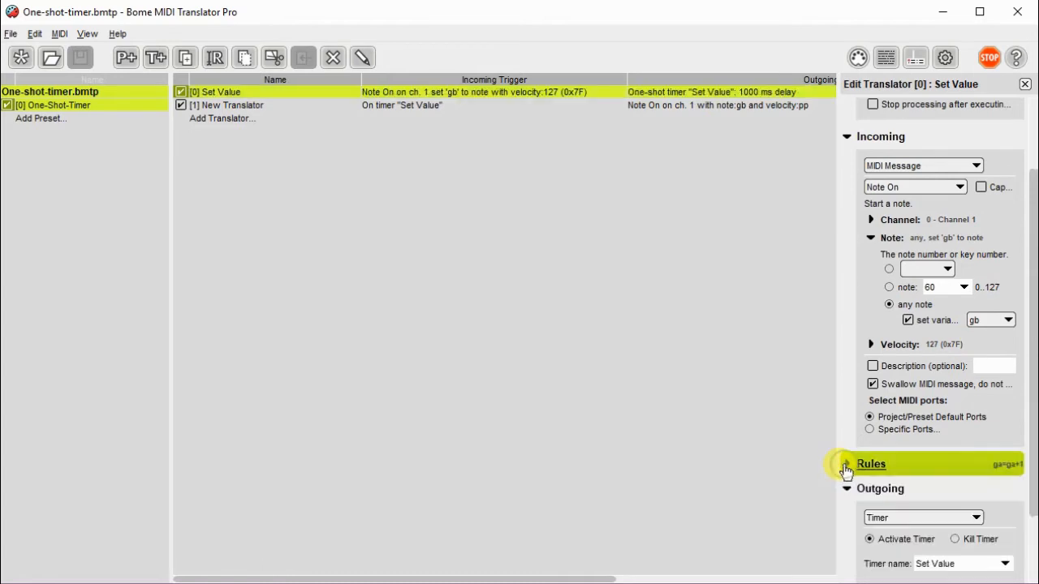
left_click(848, 136)
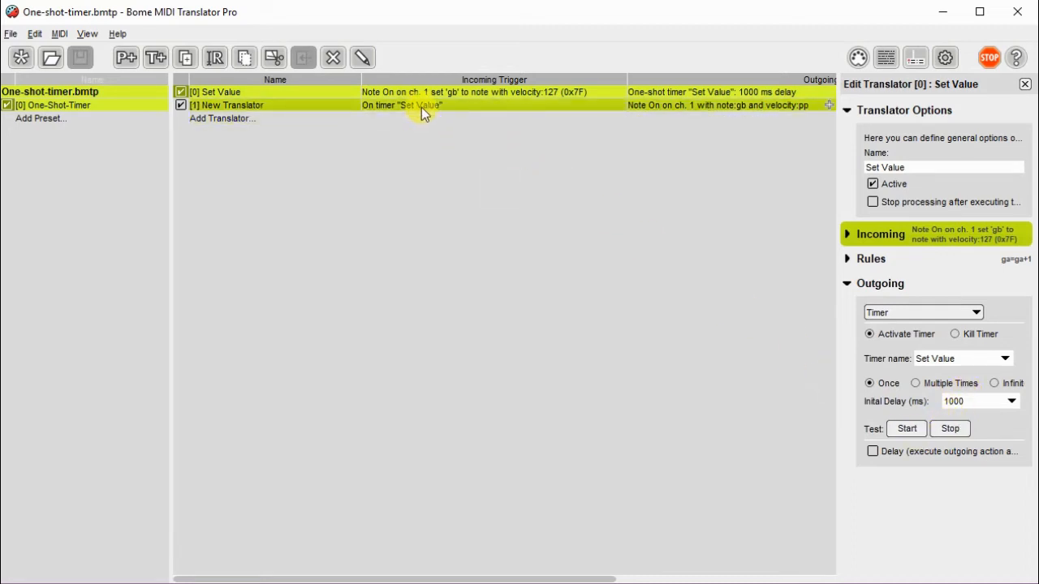
- Select New Translator and expand Incoming to show its Set Value timer trigger
left_click(227, 104)
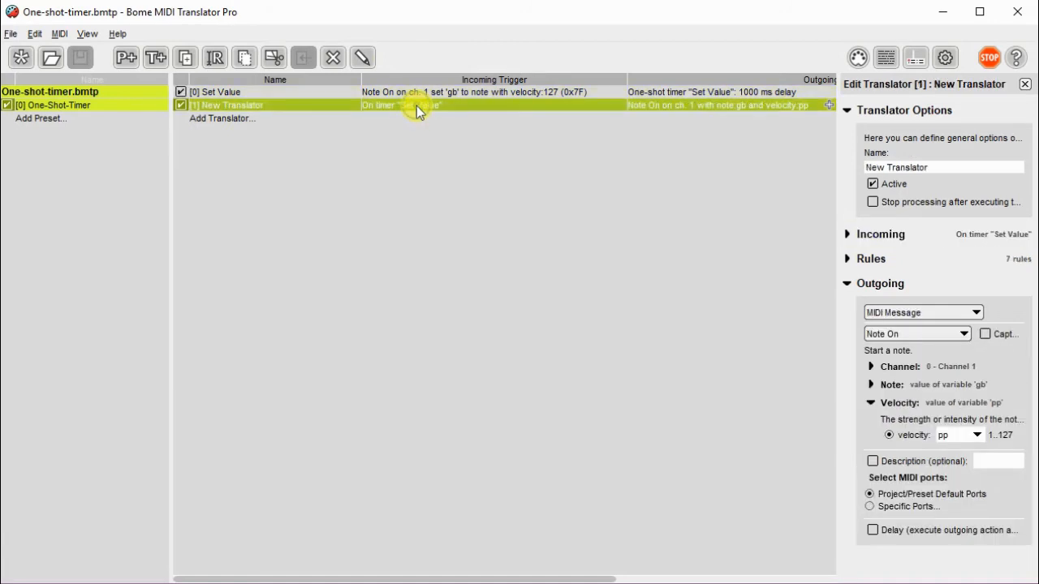
left_click(847, 234)
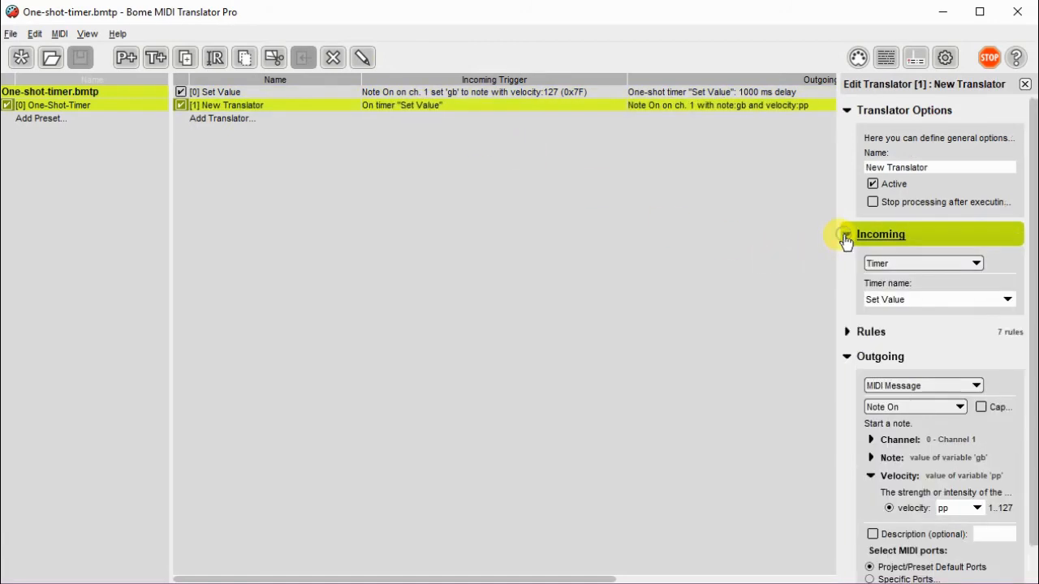
left_click(846, 235)
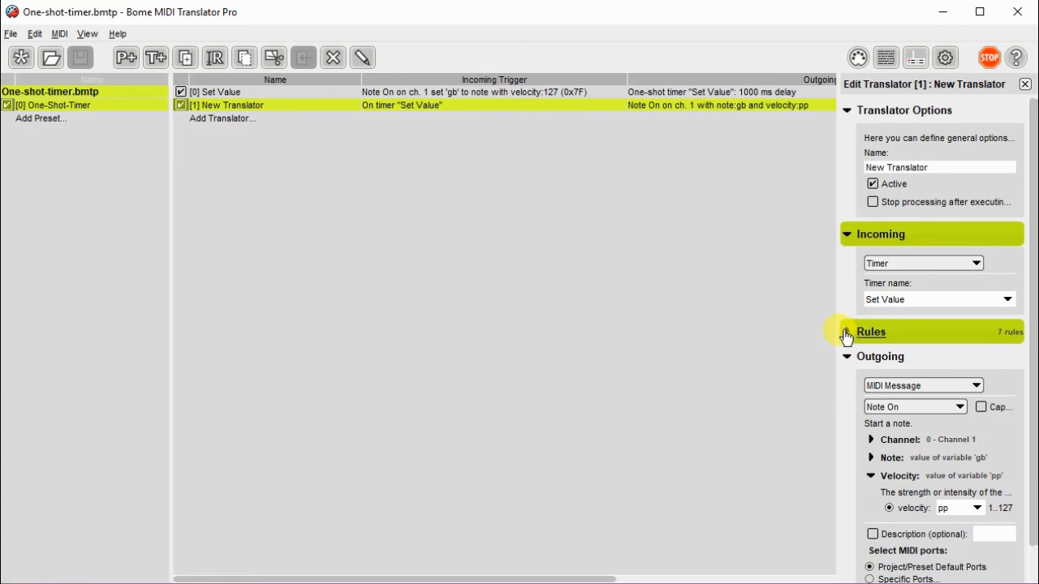
left_click(848, 332)
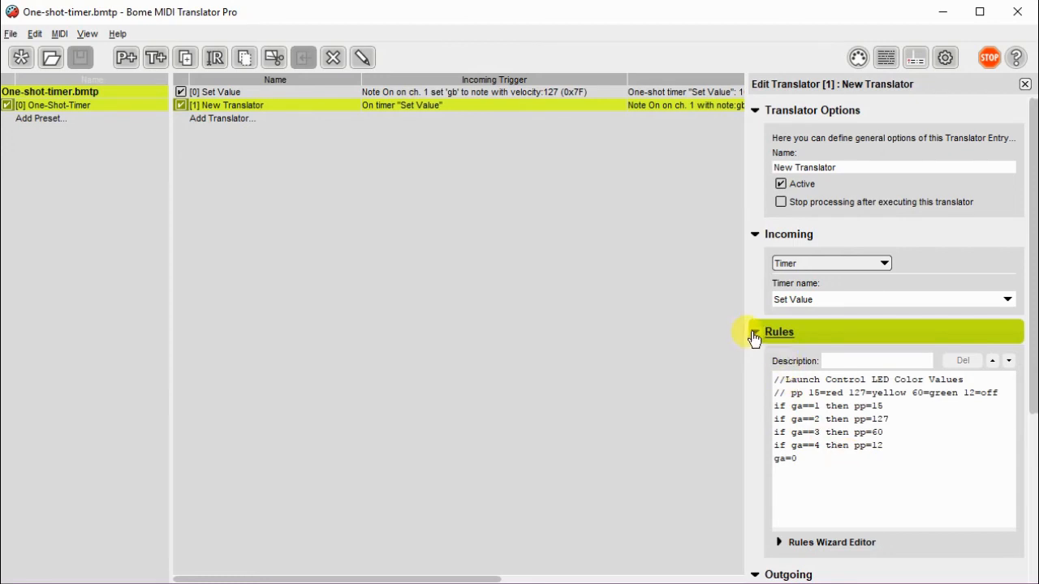
left_click(755, 332)
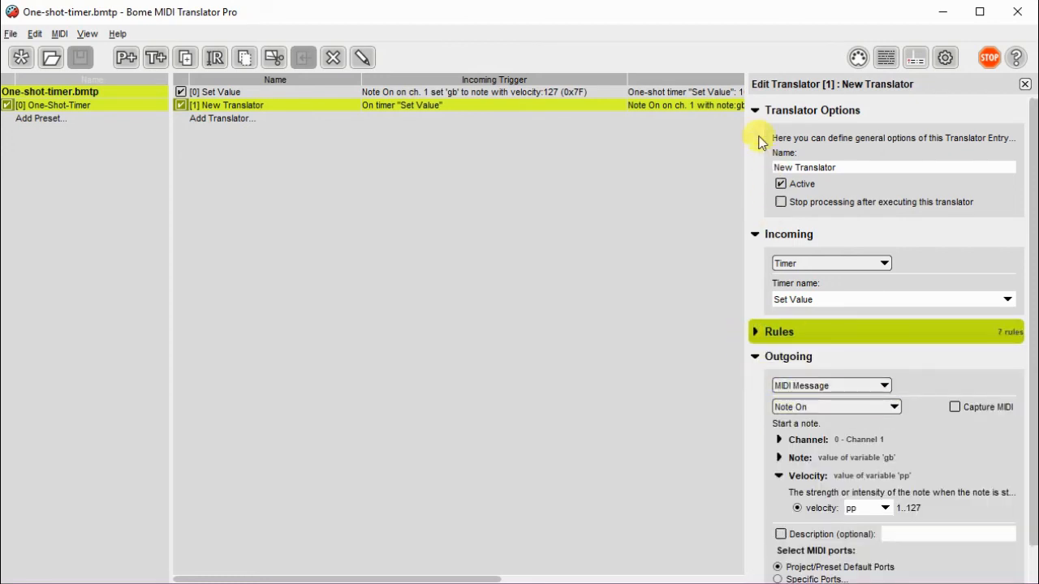